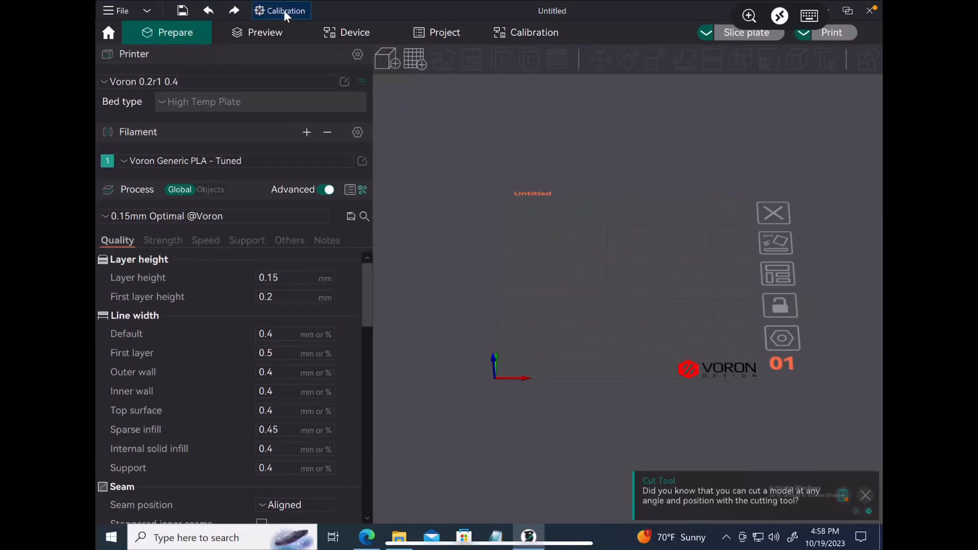
click(284, 10)
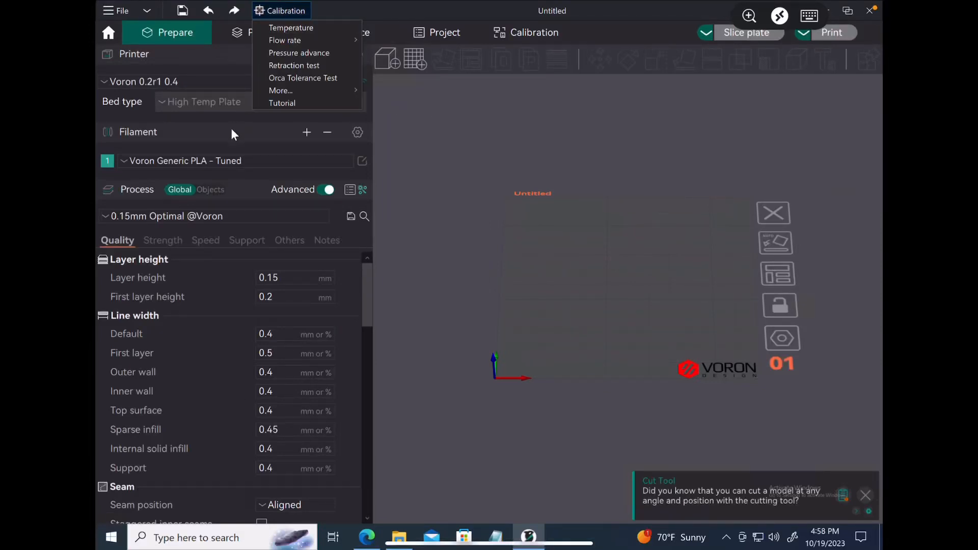
click(212, 216)
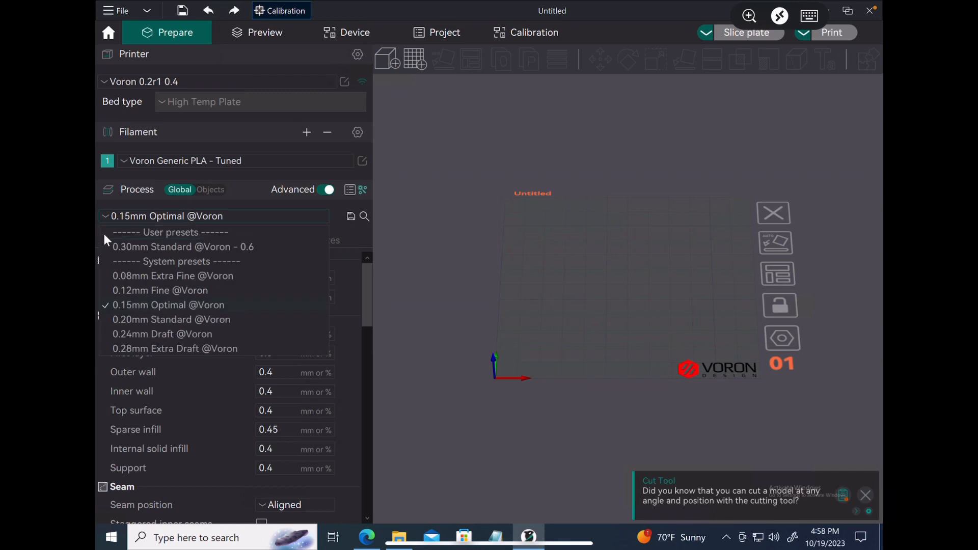
click(160, 291)
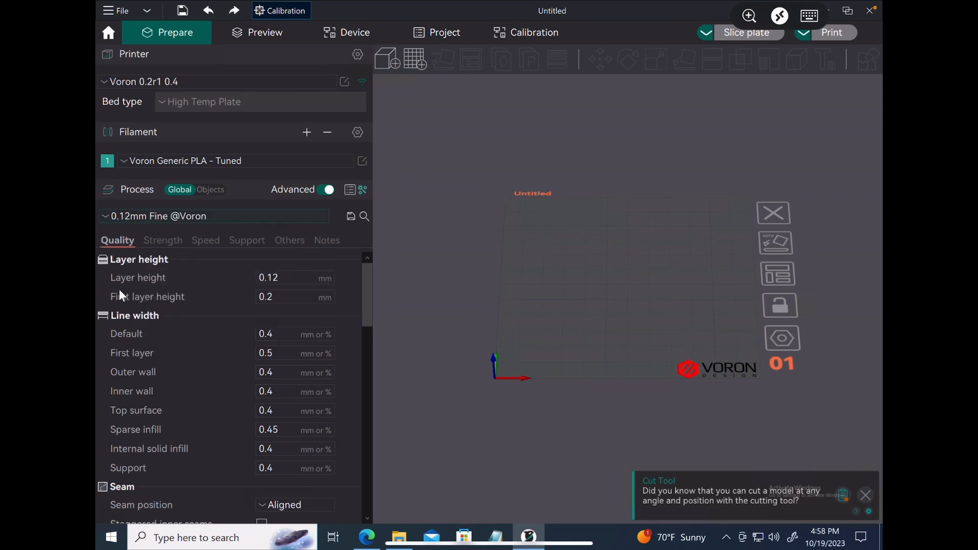
click(214, 215)
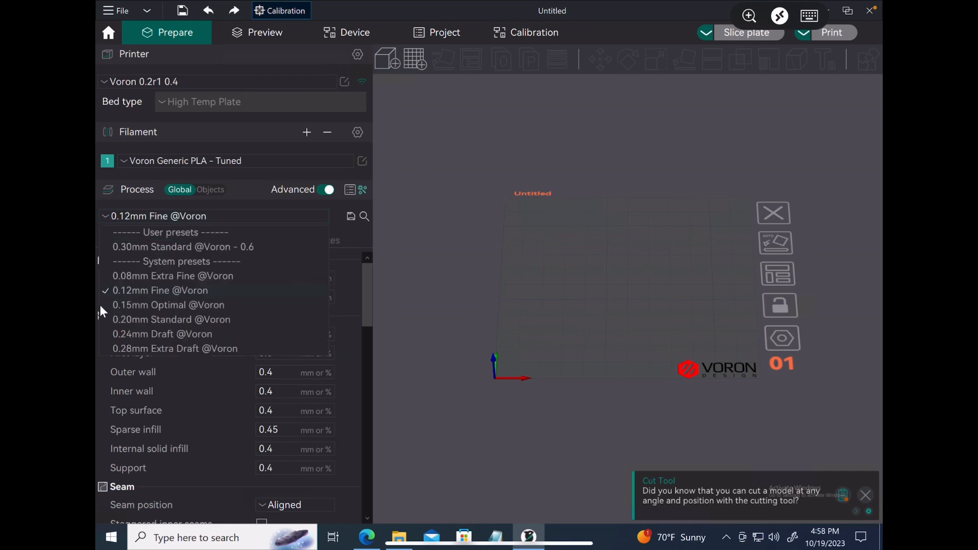
click(171, 319)
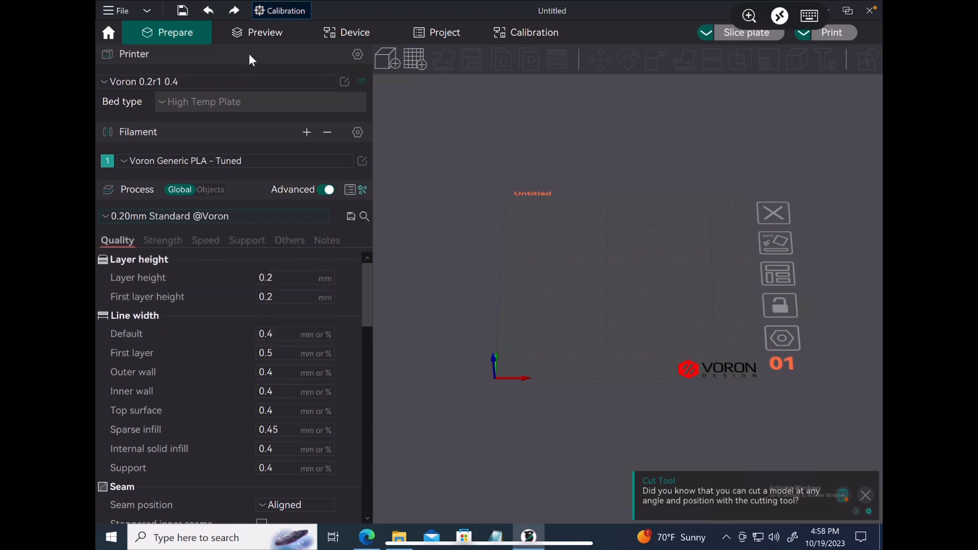
click(280, 10)
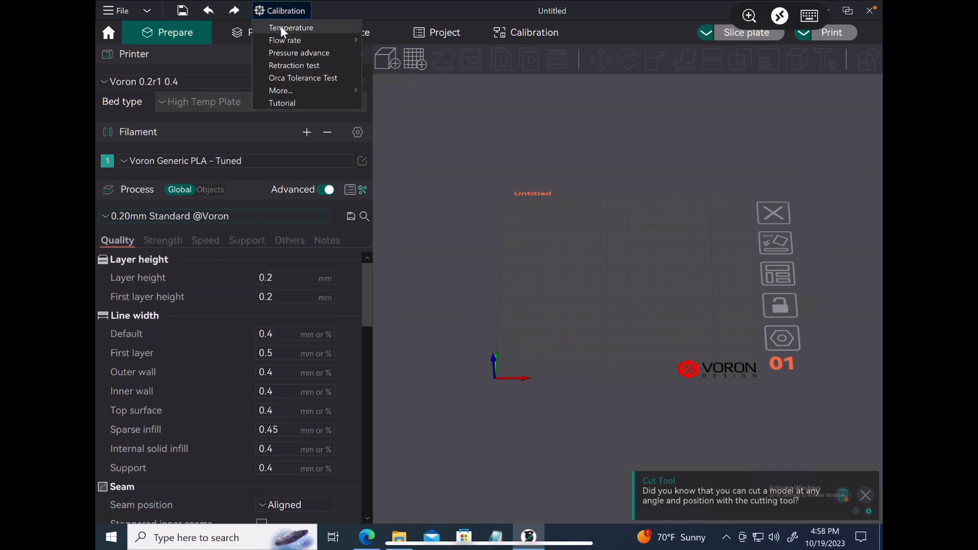
- Generate a PLA temperature tower from 230 to 190 °C and slice it
click(291, 27)
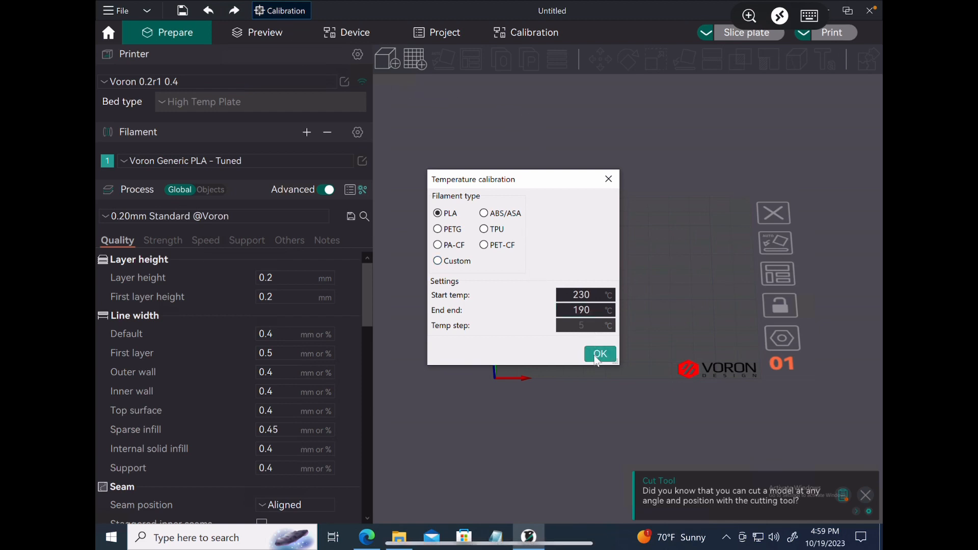
click(599, 354)
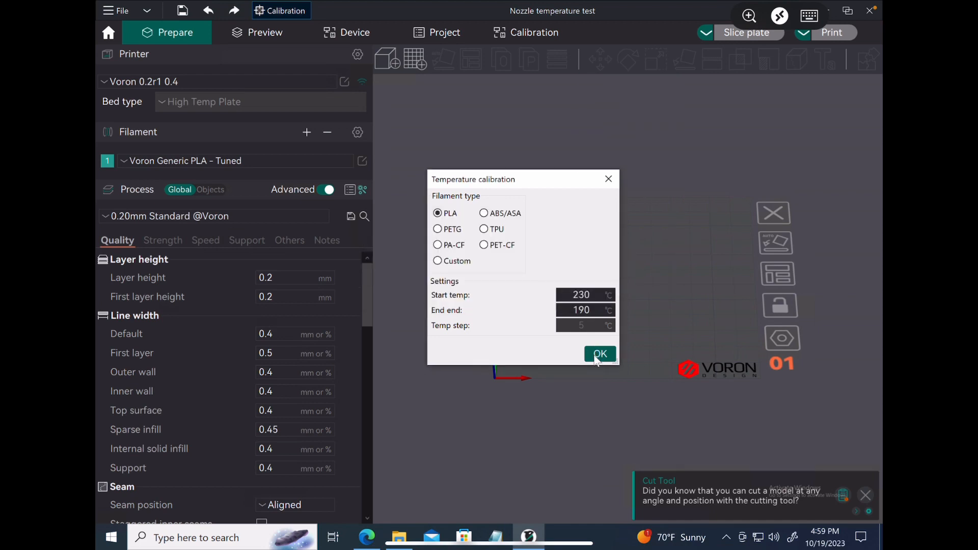
click(599, 354)
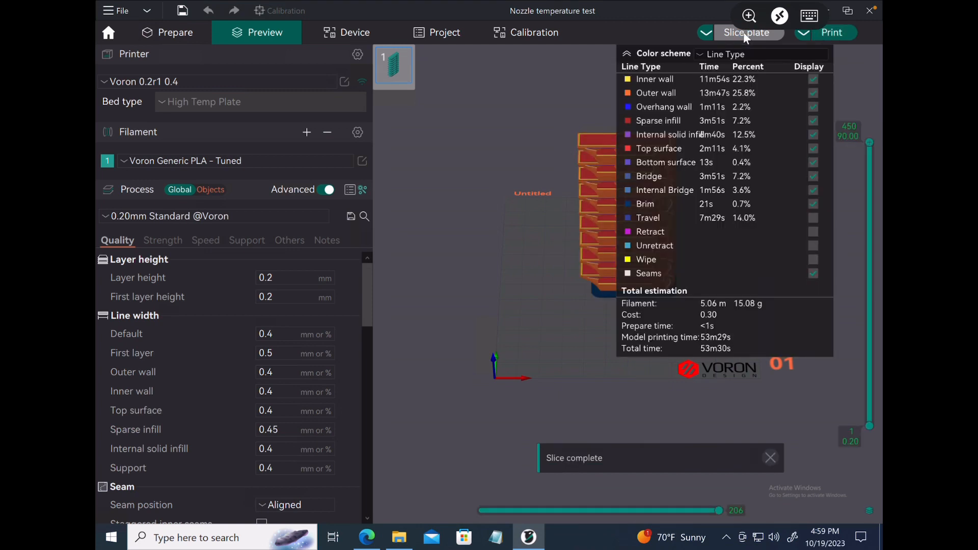
mouse_move(723, 234)
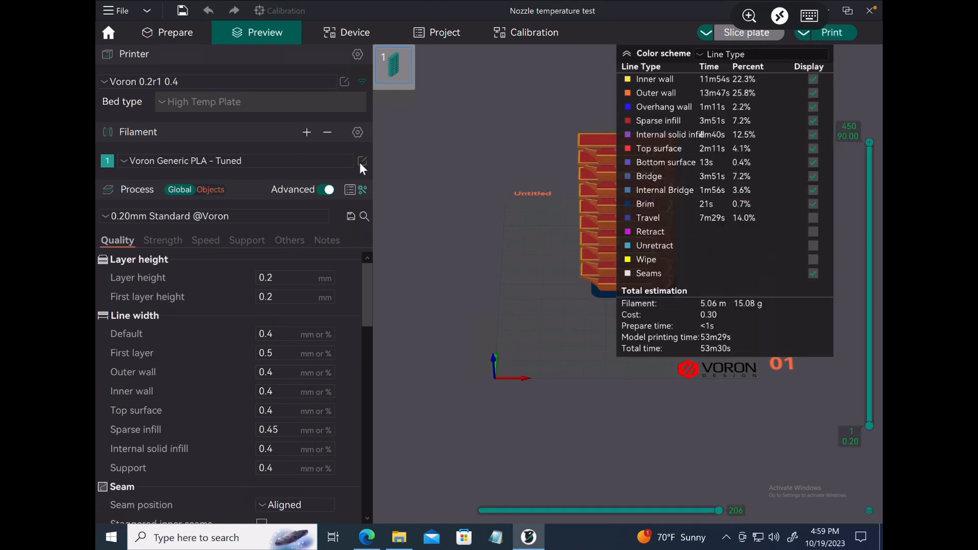
mouse_move(165, 7)
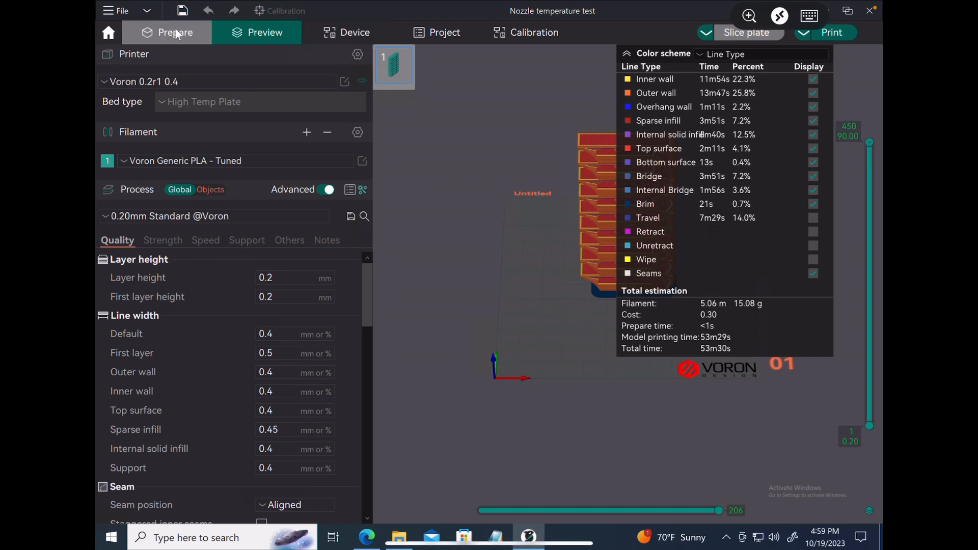
- Generate a pressure advance PA tower with DDE, discarding the unsaved temperature test
click(175, 33)
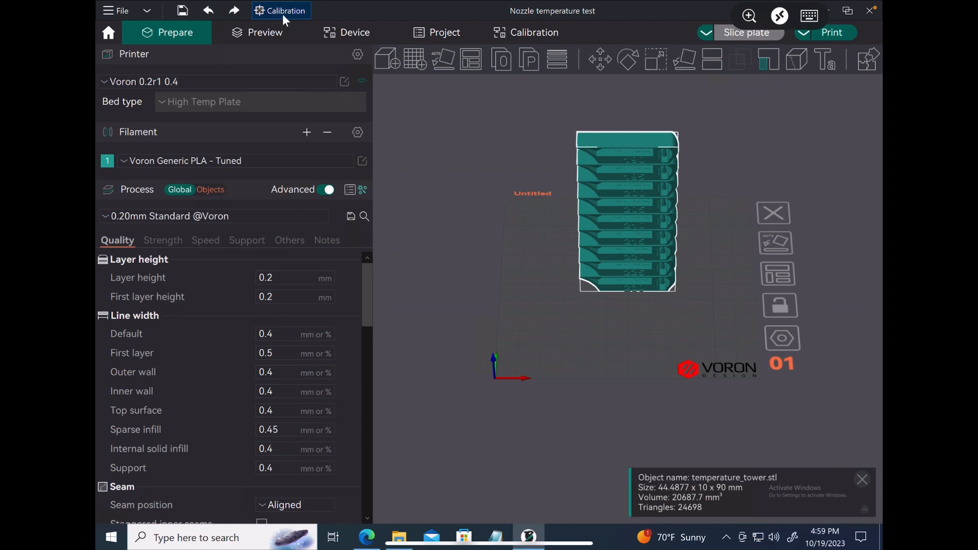
click(285, 10)
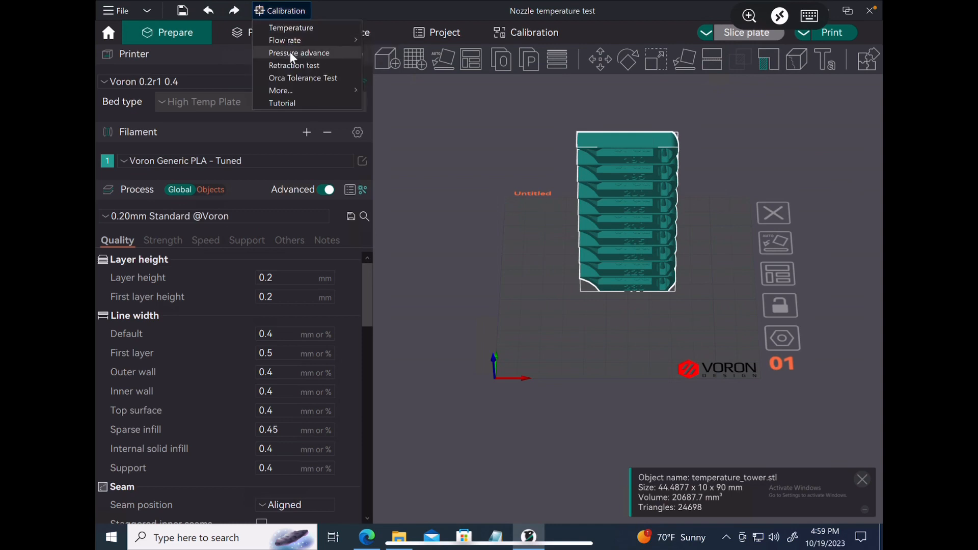
click(299, 52)
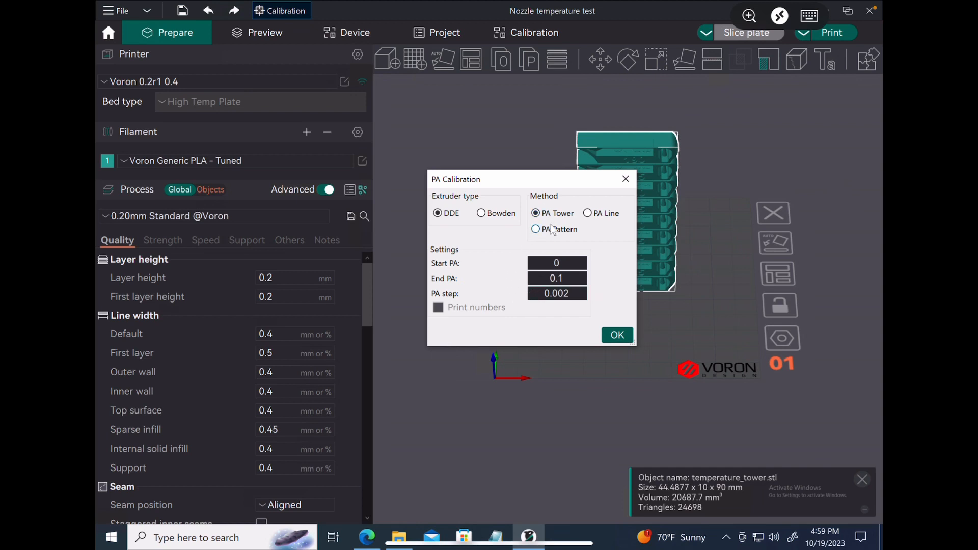
click(535, 213)
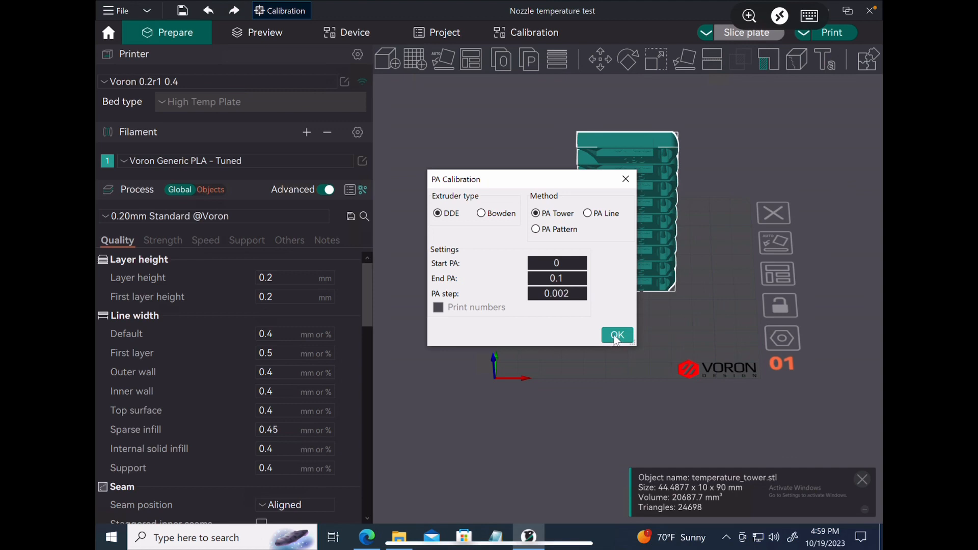
click(616, 335)
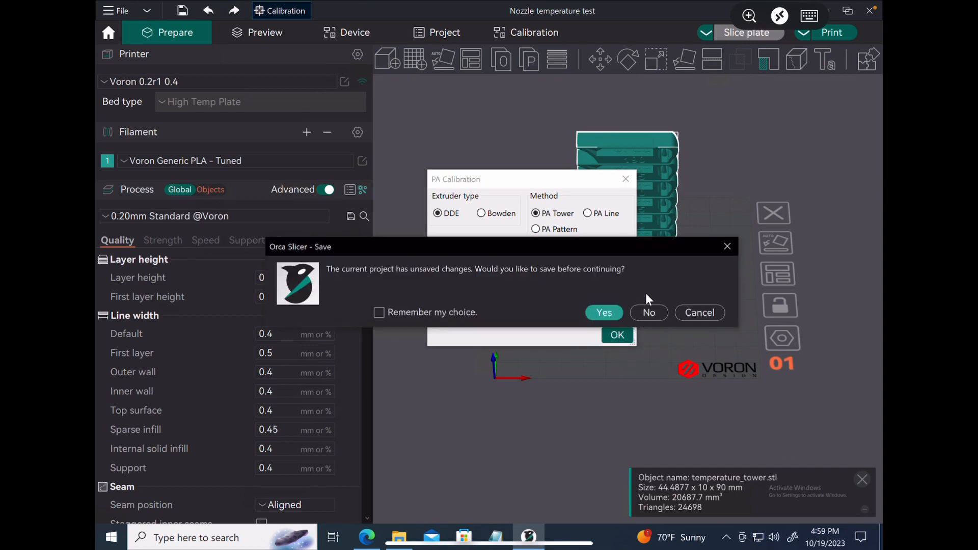
click(649, 313)
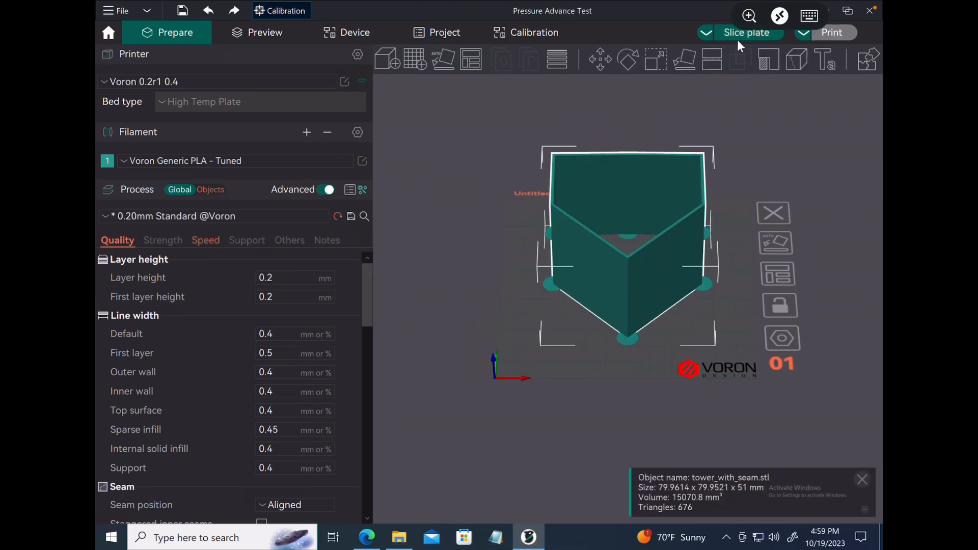
- Slice the pressure advance tower and return to Prepare
click(747, 33)
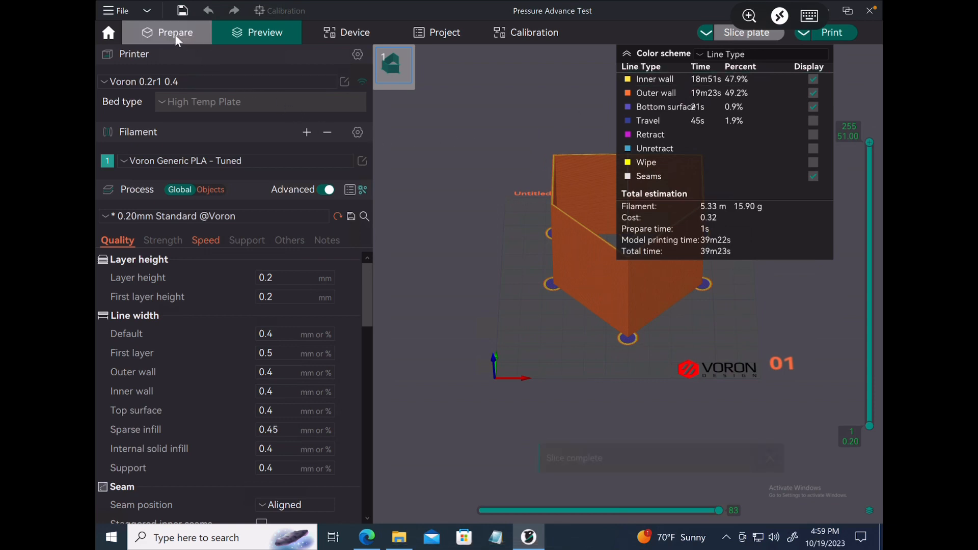
click(174, 33)
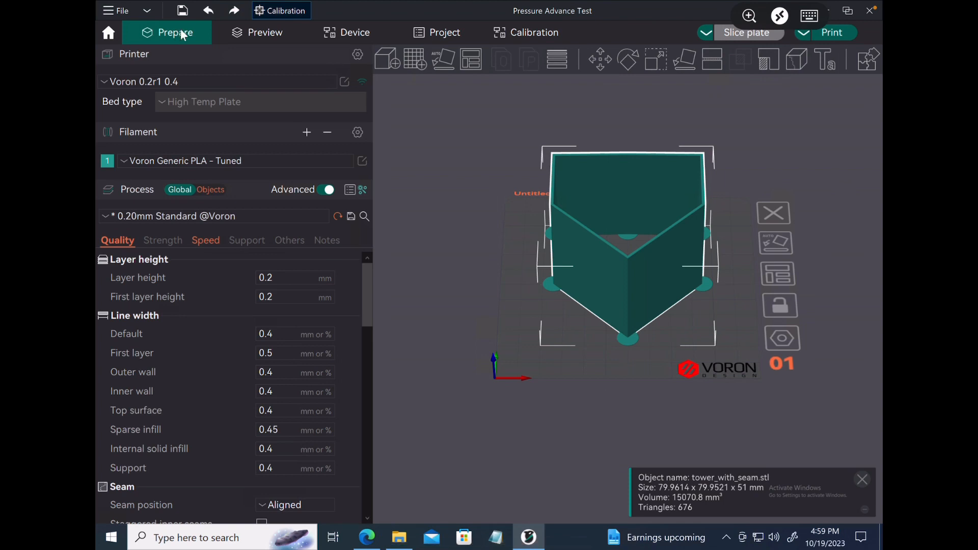
- Load Flow rate Pass 1 without saving, transferring the changed process settings
click(285, 10)
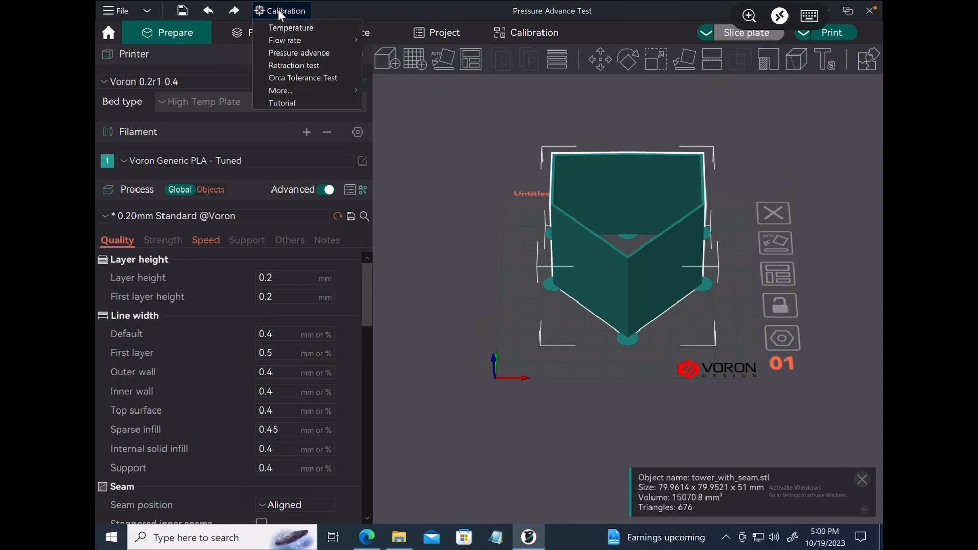
mouse_move(284, 40)
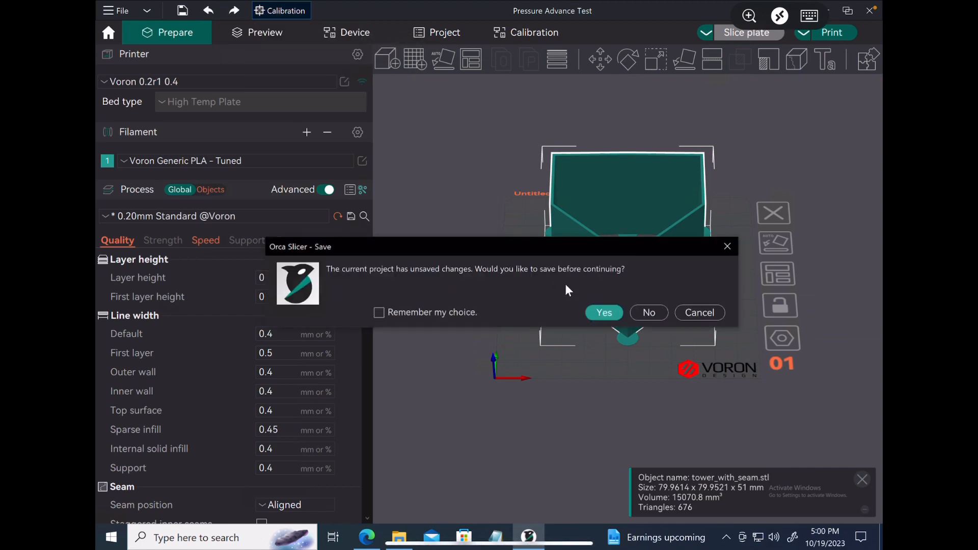
click(648, 313)
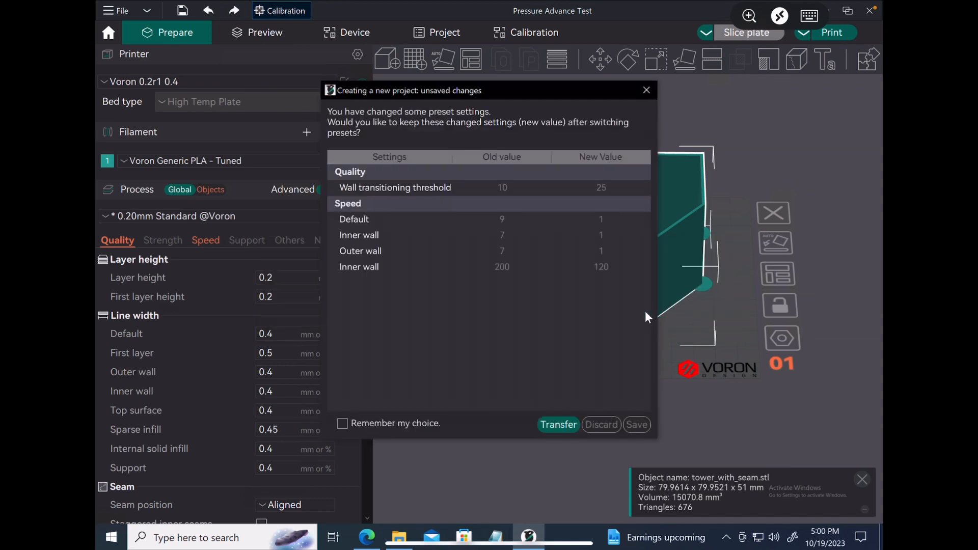
click(599, 425)
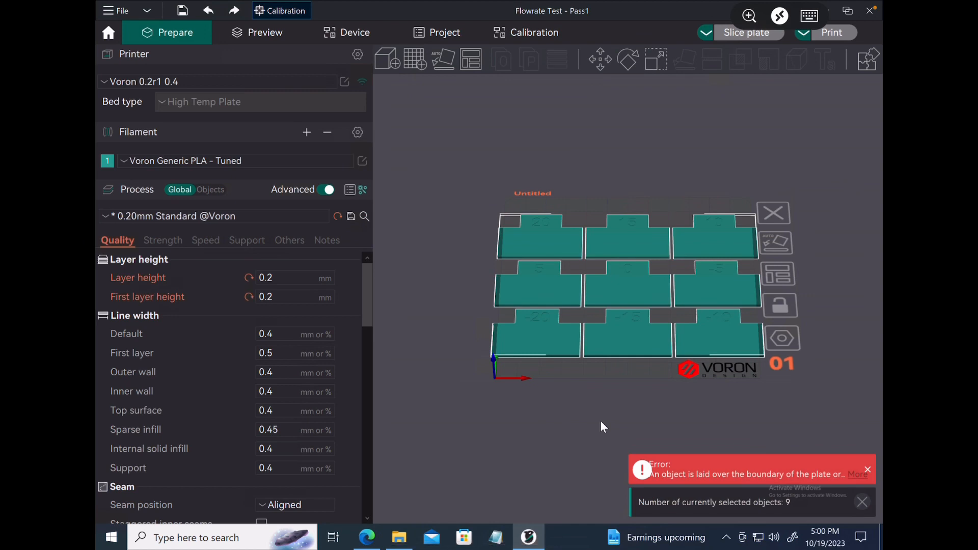
mouse_move(625, 82)
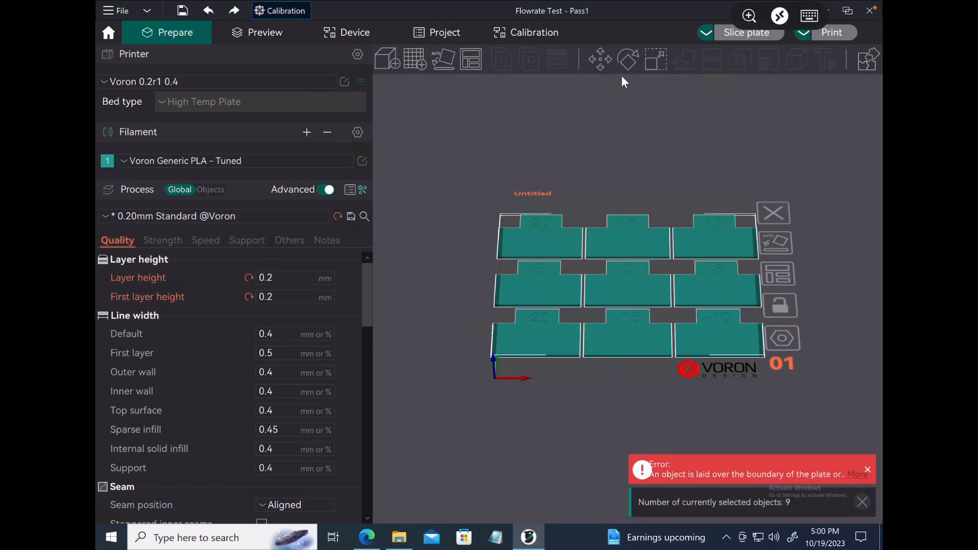
mouse_move(654, 60)
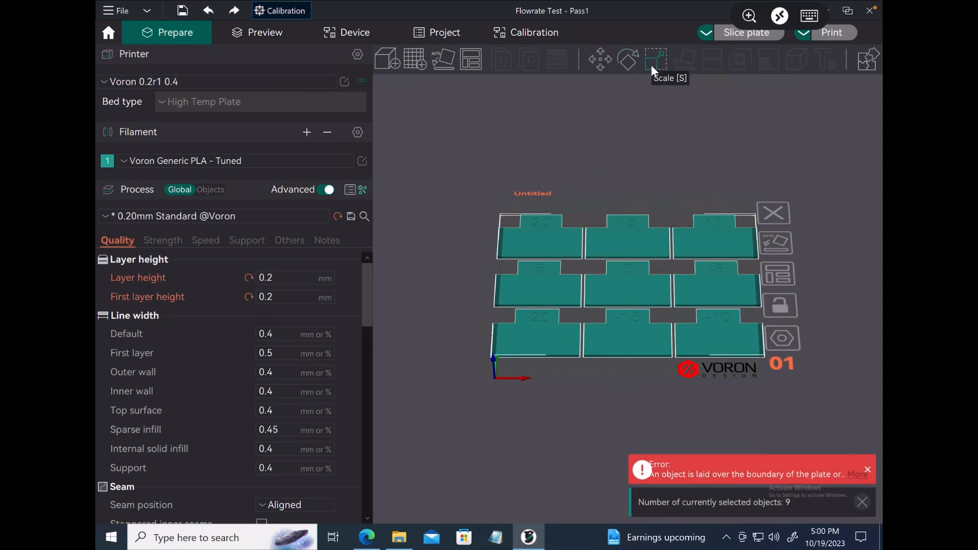
click(655, 59)
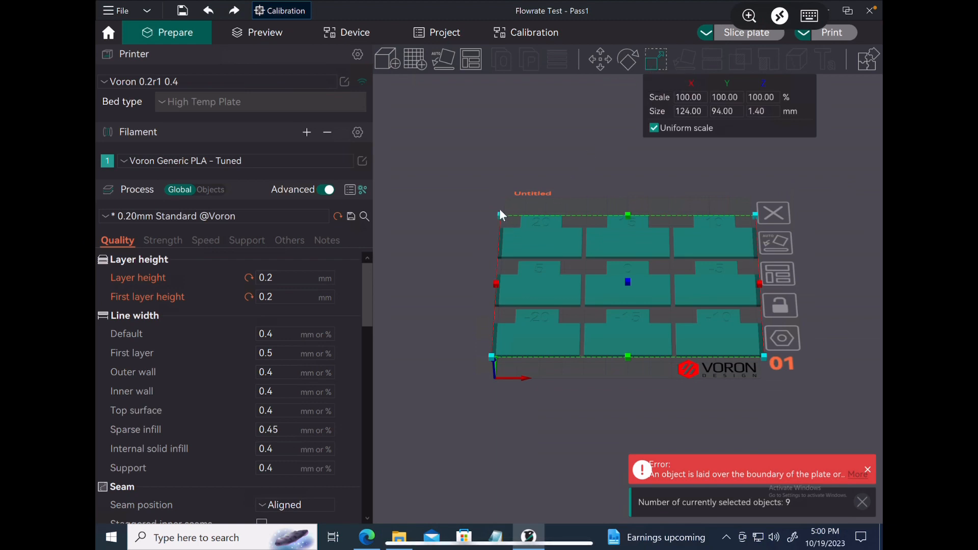
mouse_move(501, 214)
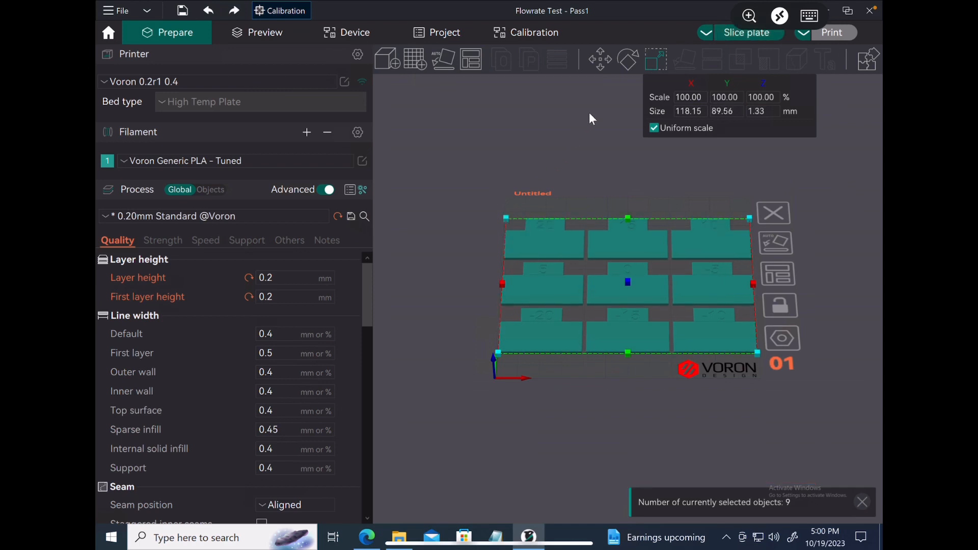
mouse_move(467, 135)
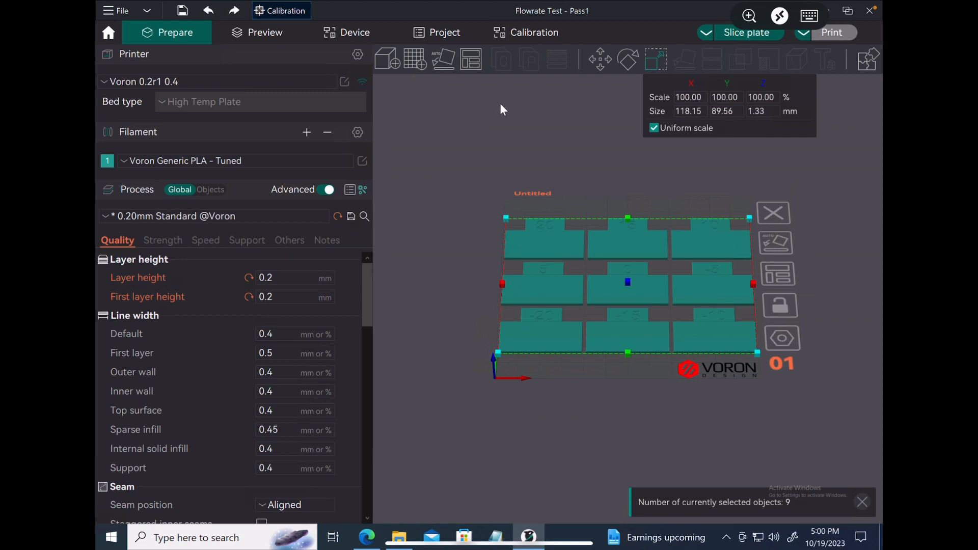
mouse_move(302, 60)
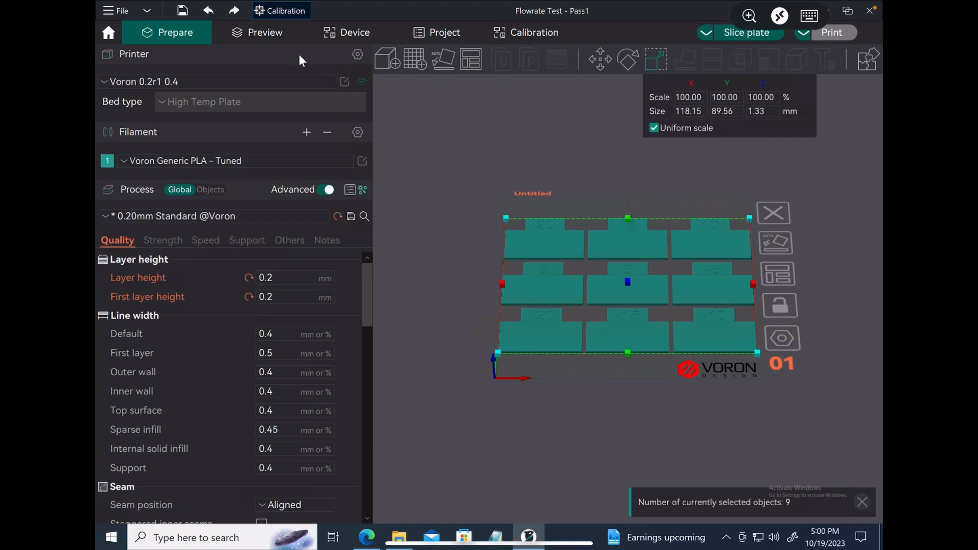
- Start the Max flowrate test from Calibration > More
click(282, 10)
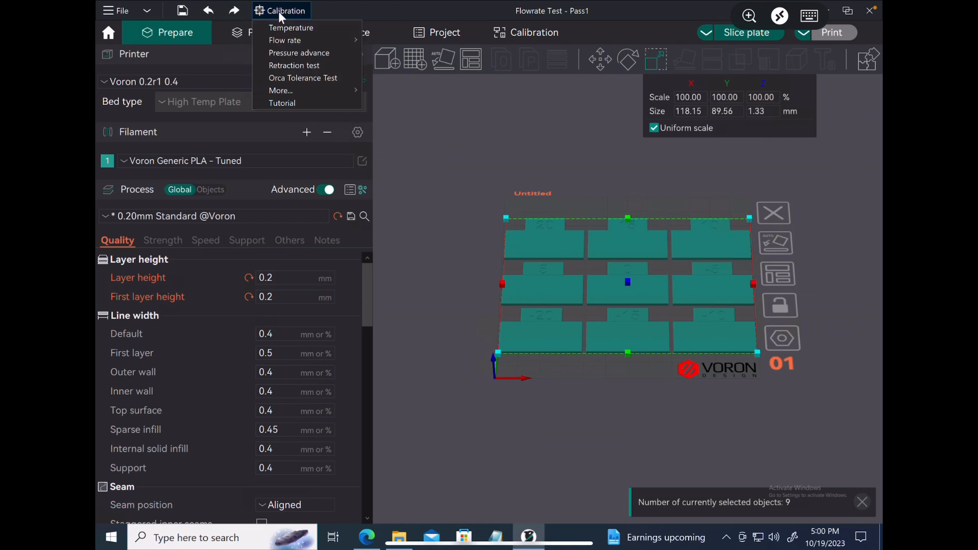
mouse_move(293, 65)
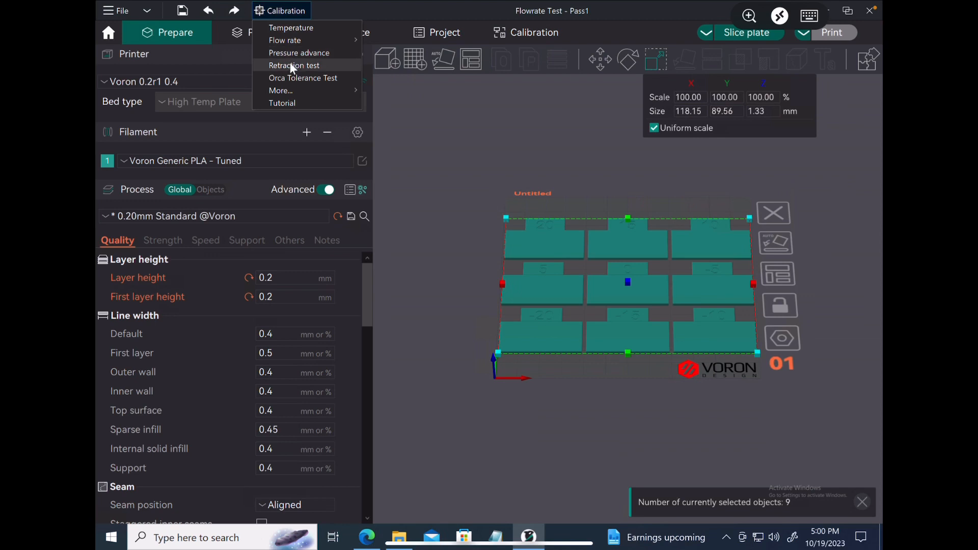
mouse_move(302, 78)
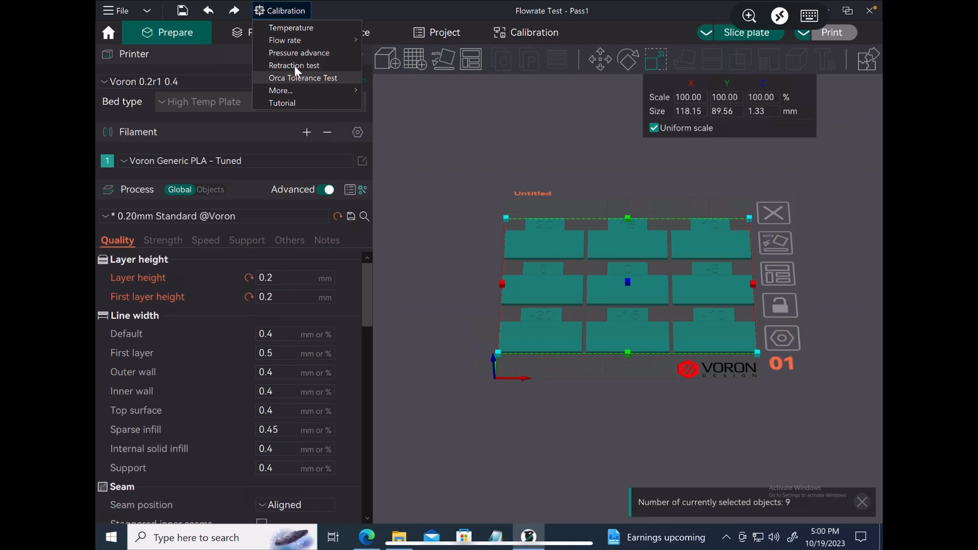
mouse_move(297, 82)
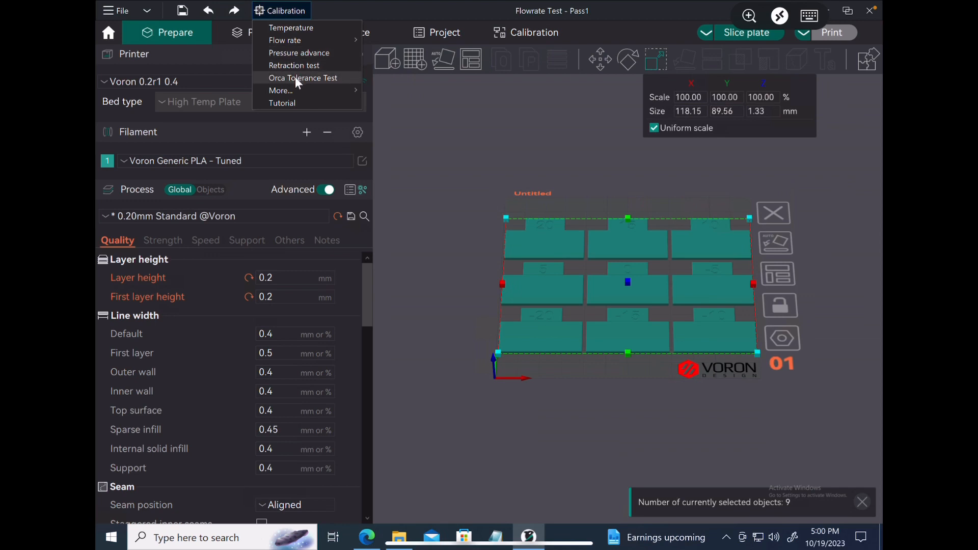
mouse_move(281, 91)
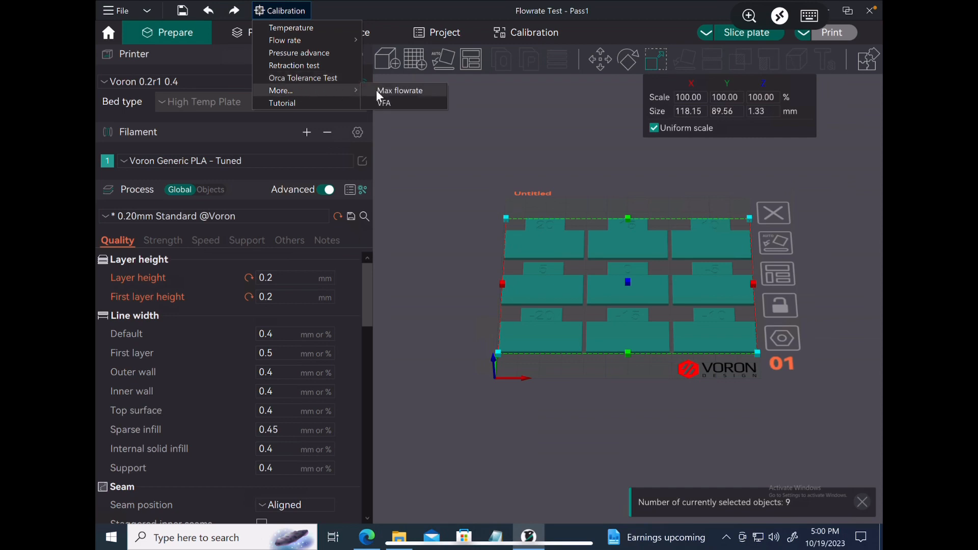
mouse_move(396, 94)
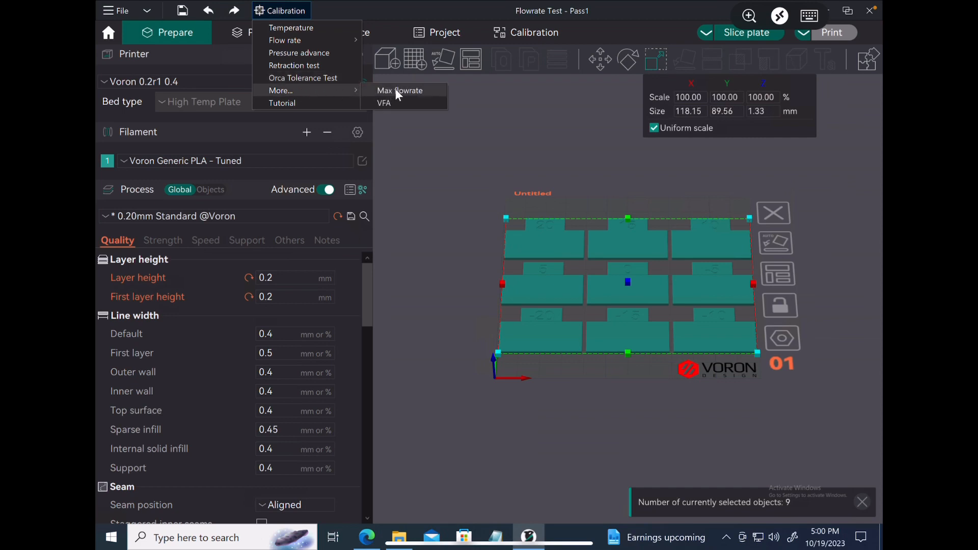
click(399, 91)
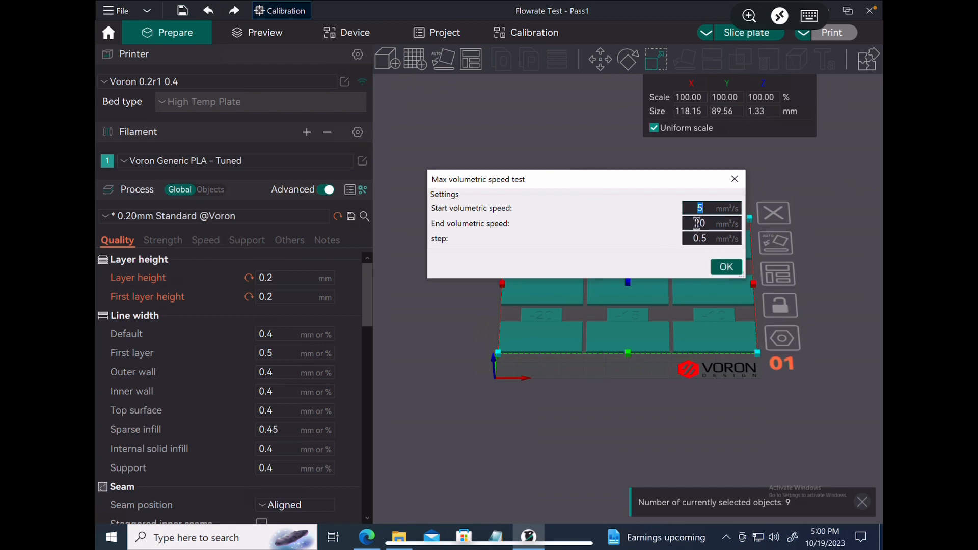
- Set the max volumetric speed range to 25–45 mm³/s at step 0.5 and confirm
text(25)
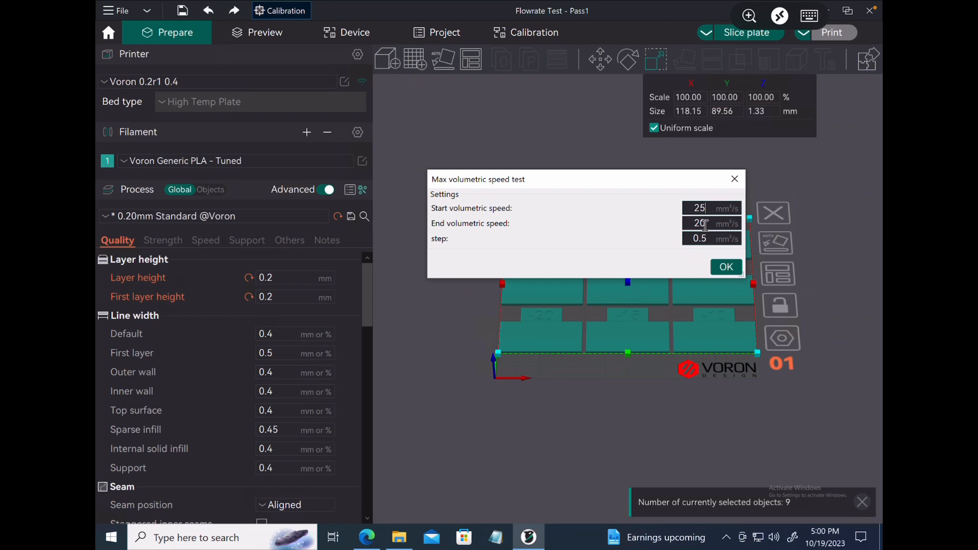
text(45)
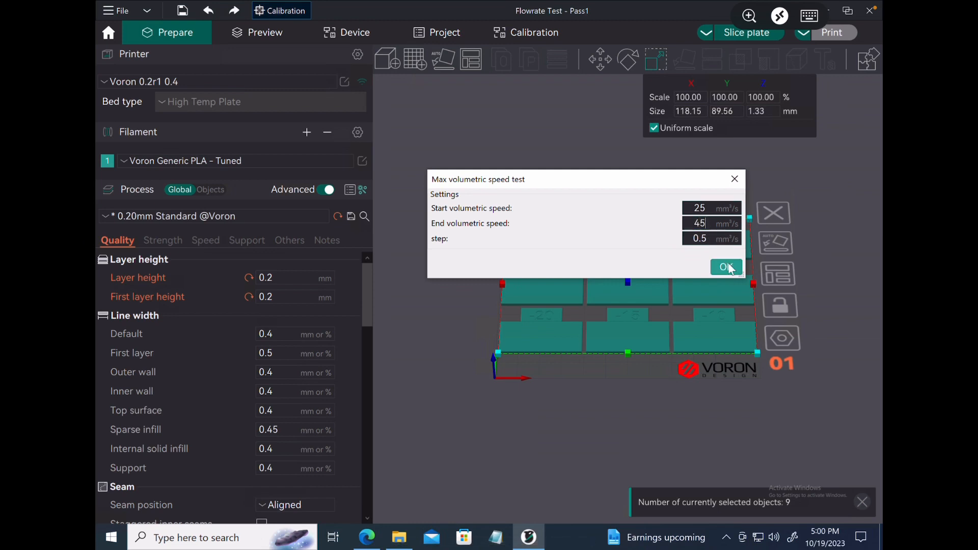
click(725, 267)
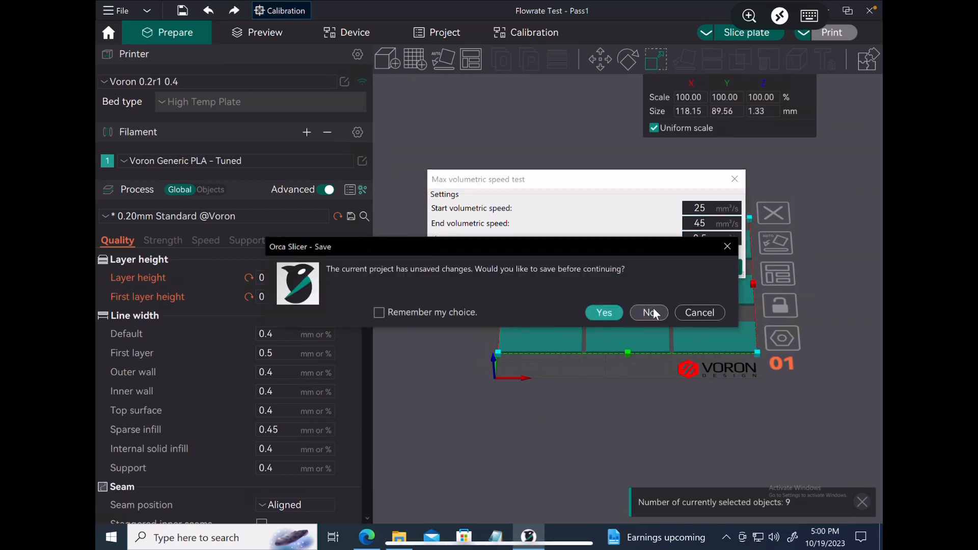
- Continue without saving the project and discard the changed preset settings
click(649, 312)
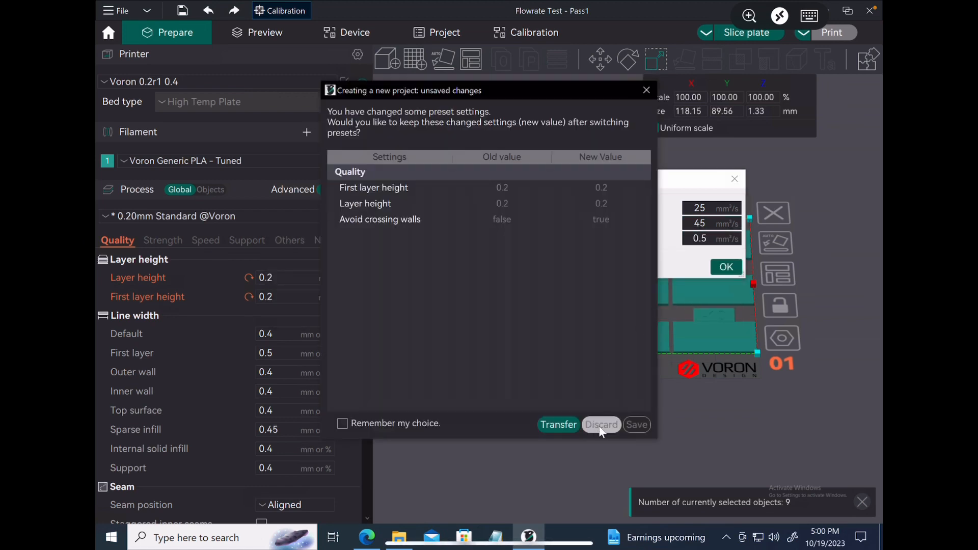
click(599, 424)
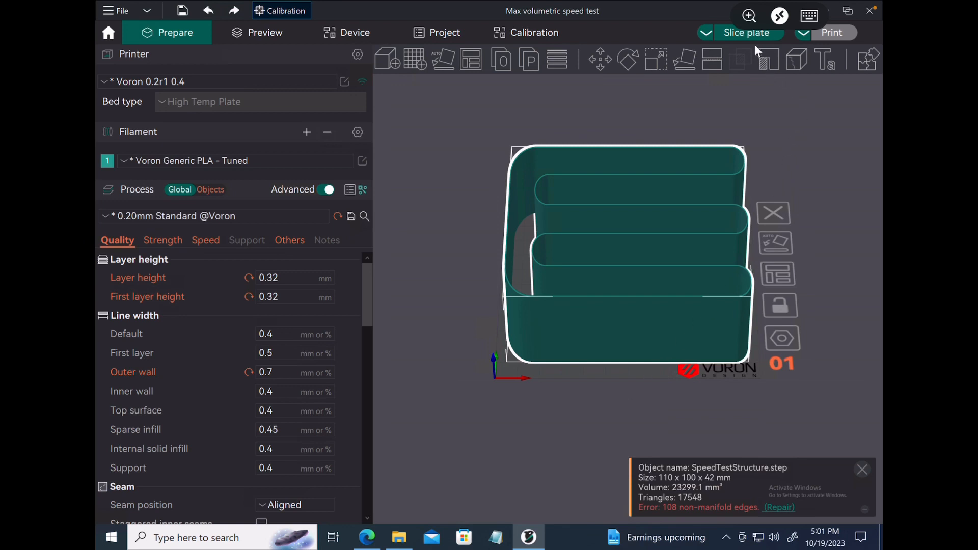
- Slice the speed test and colour the preview by flow rate
click(746, 32)
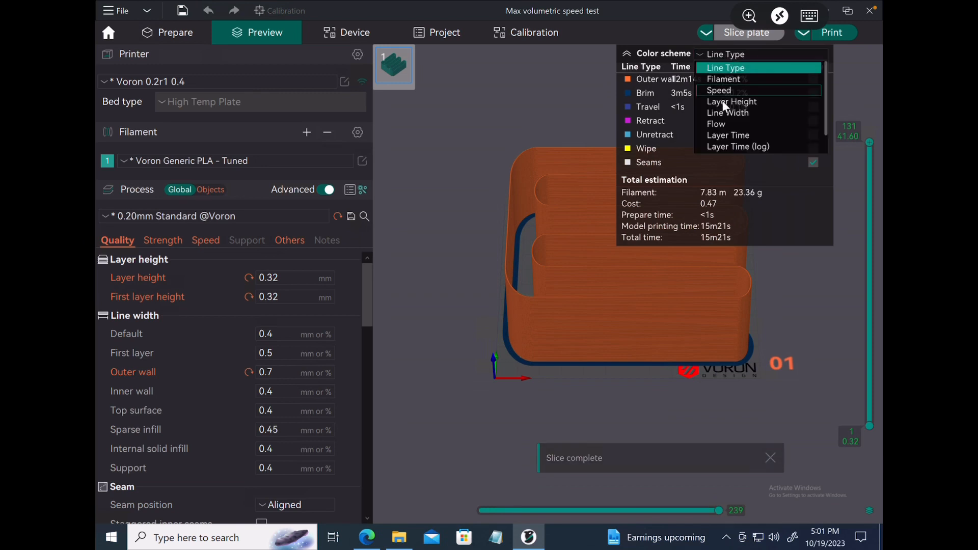
mouse_move(723, 123)
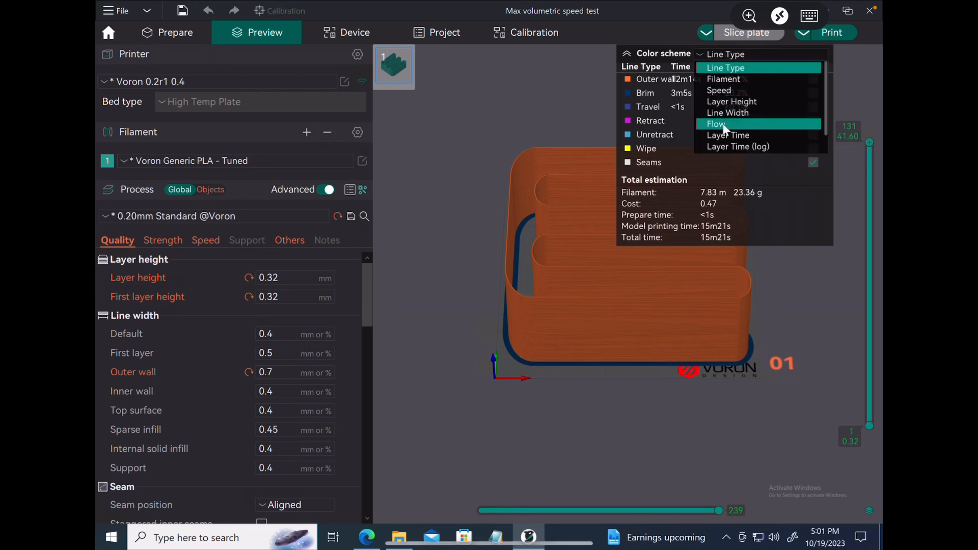
click(716, 124)
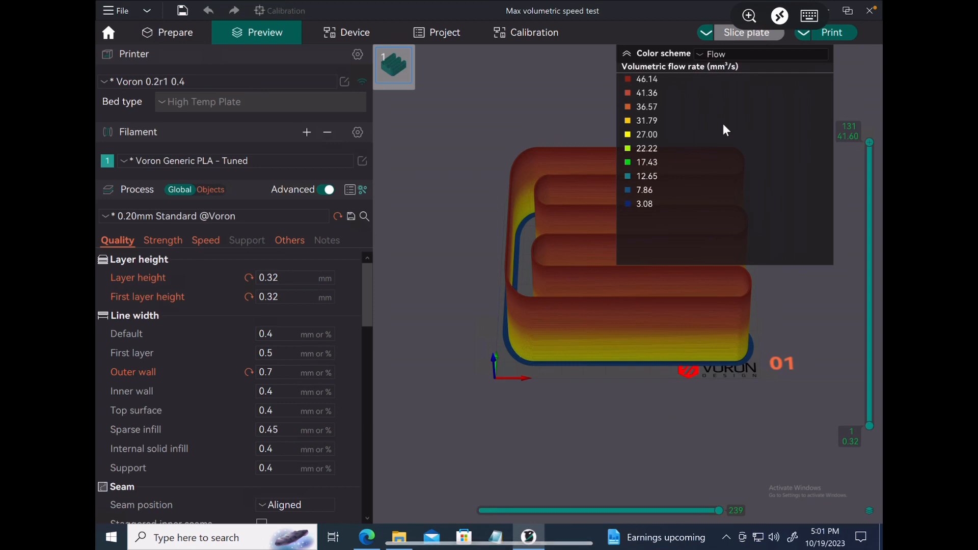
mouse_move(654, 204)
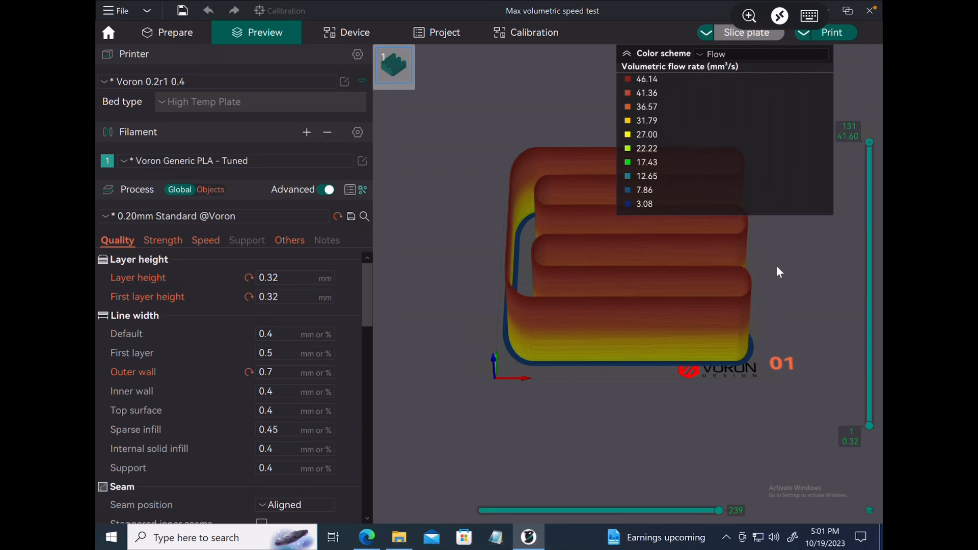
mouse_move(632, 306)
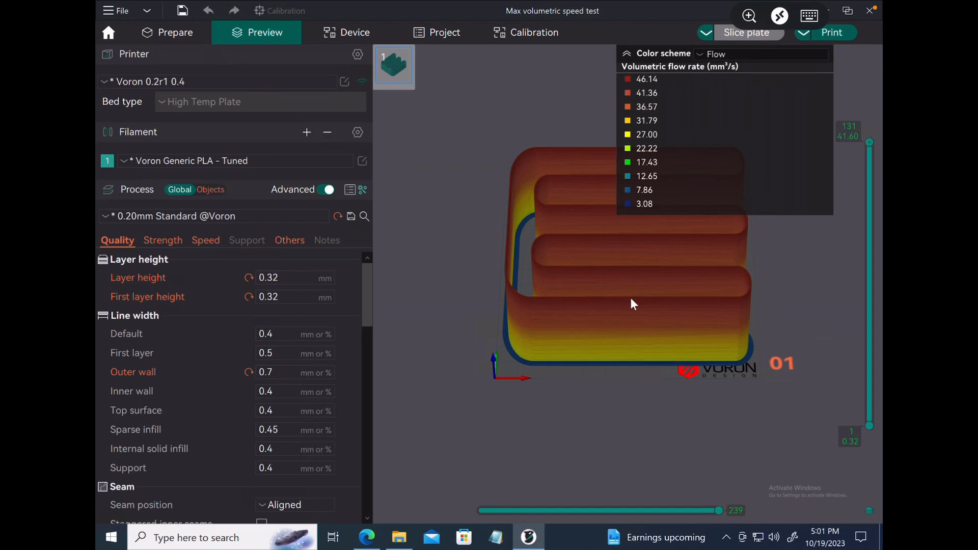
mouse_move(655, 304)
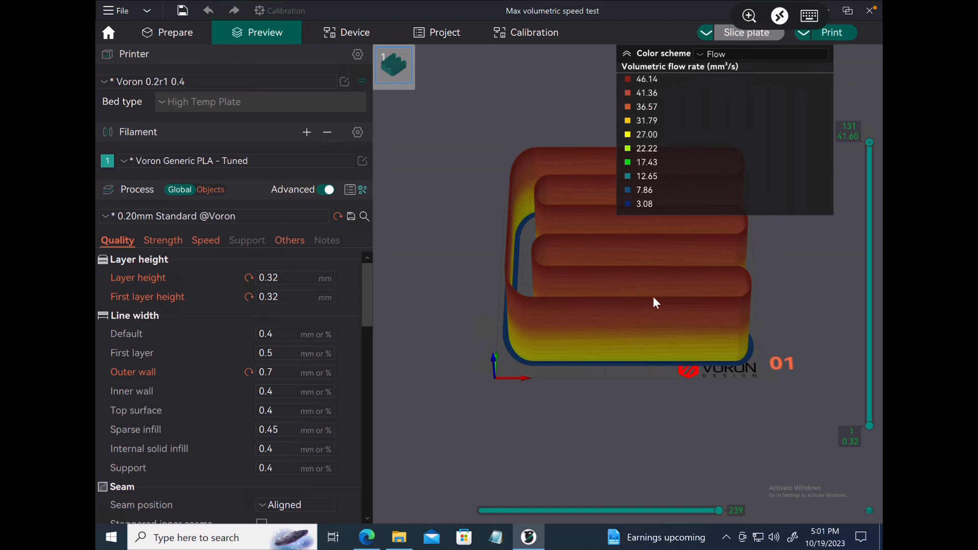
mouse_move(642, 305)
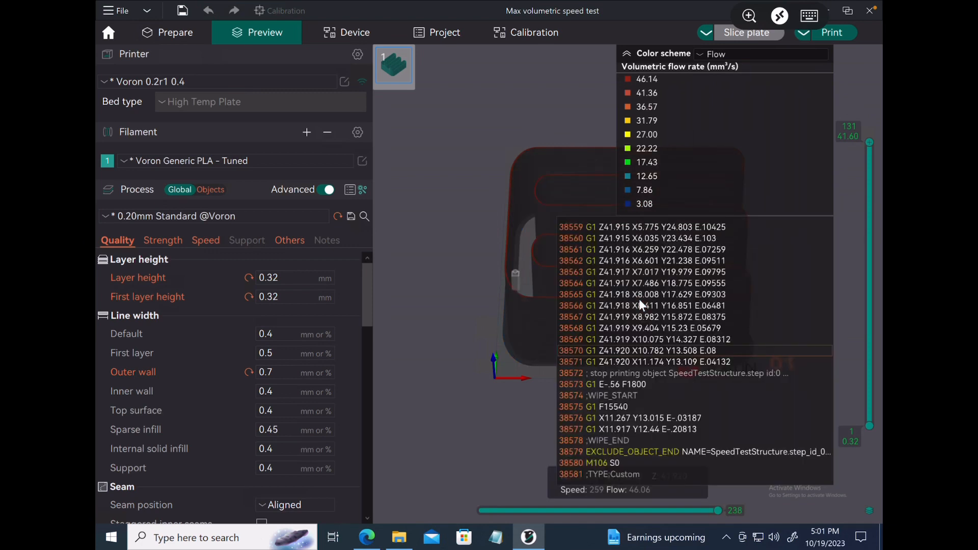
mouse_move(636, 498)
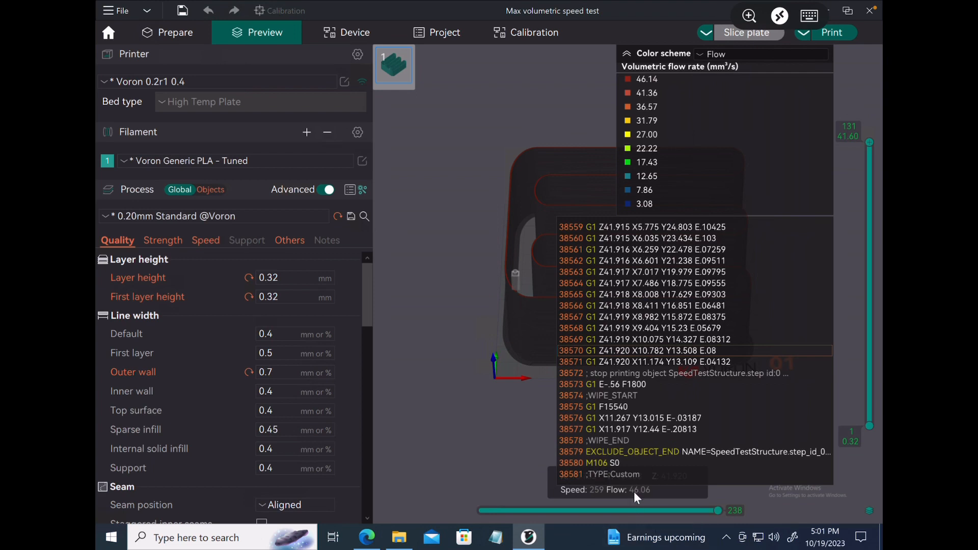
mouse_move(684, 433)
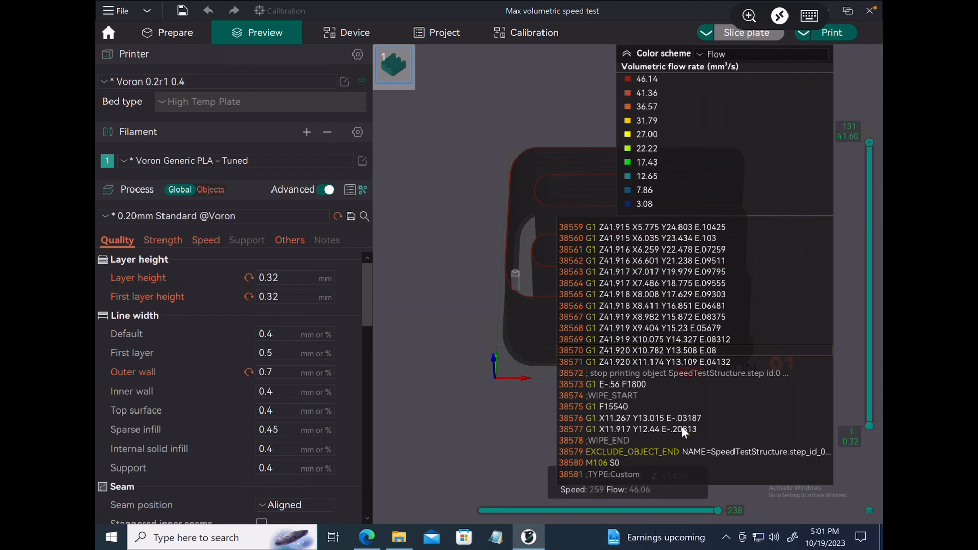
mouse_move(734, 179)
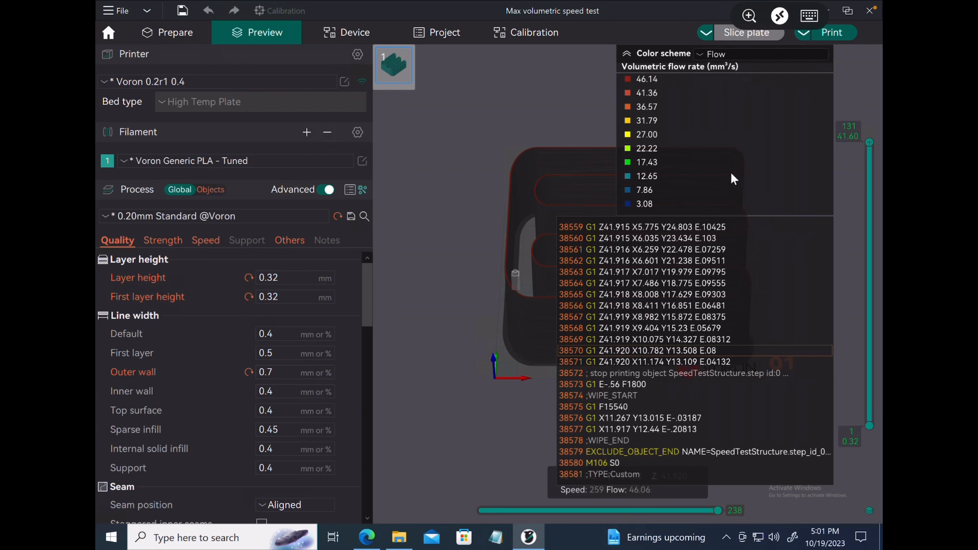
mouse_move(618, 8)
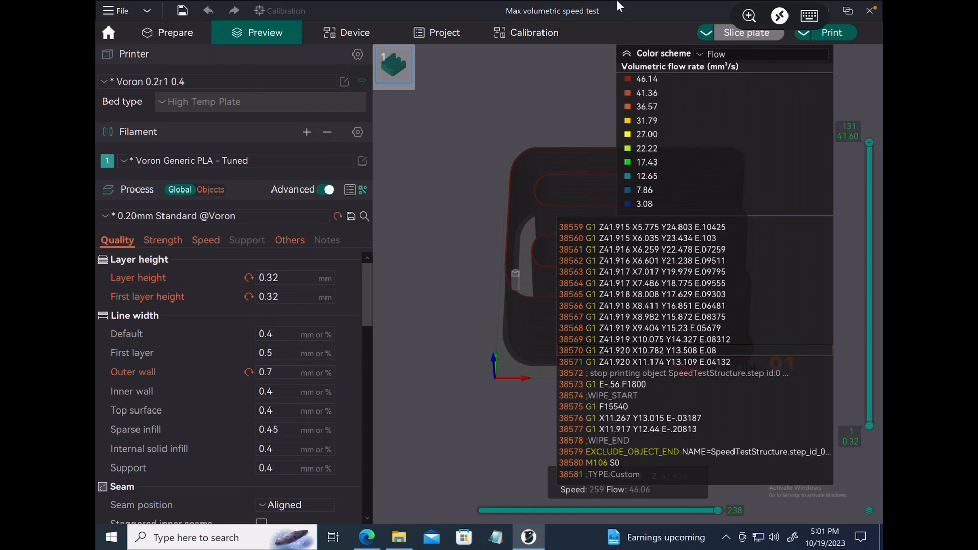